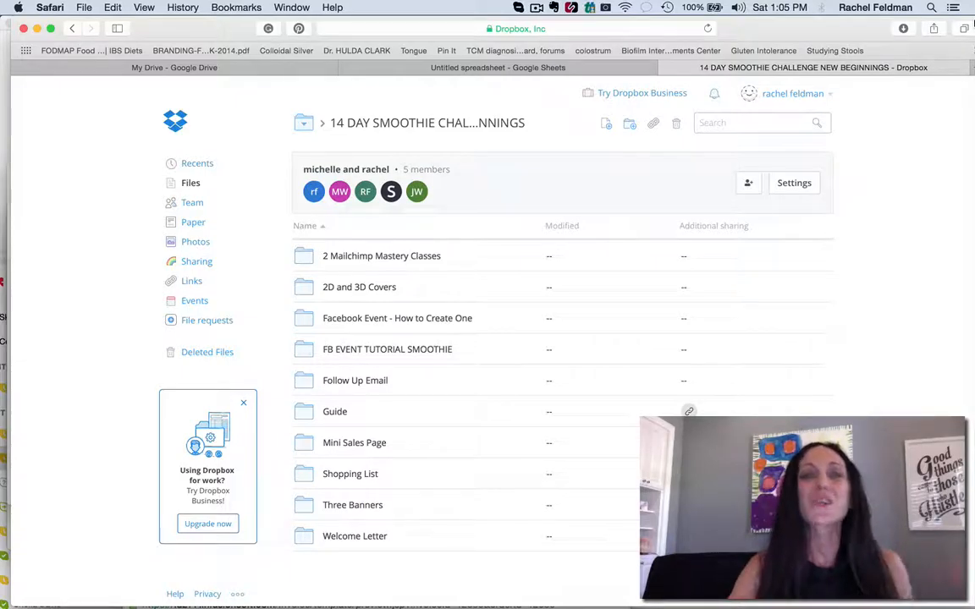
mouse_move(368, 292)
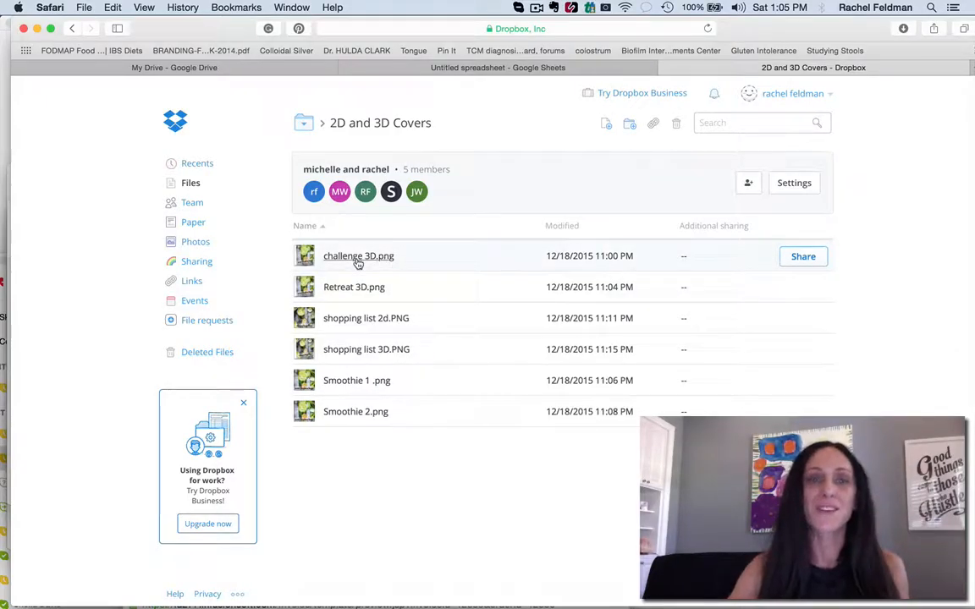
- Preview the cover images: challenge 3D, Retreat 3D and shopping list 2D, then leave the preview
click(357, 256)
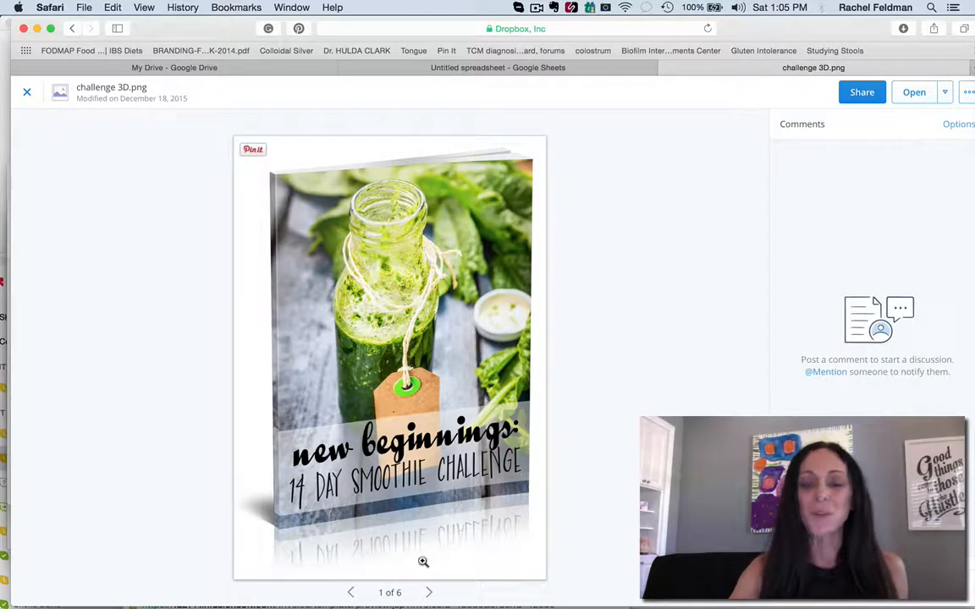
click(431, 593)
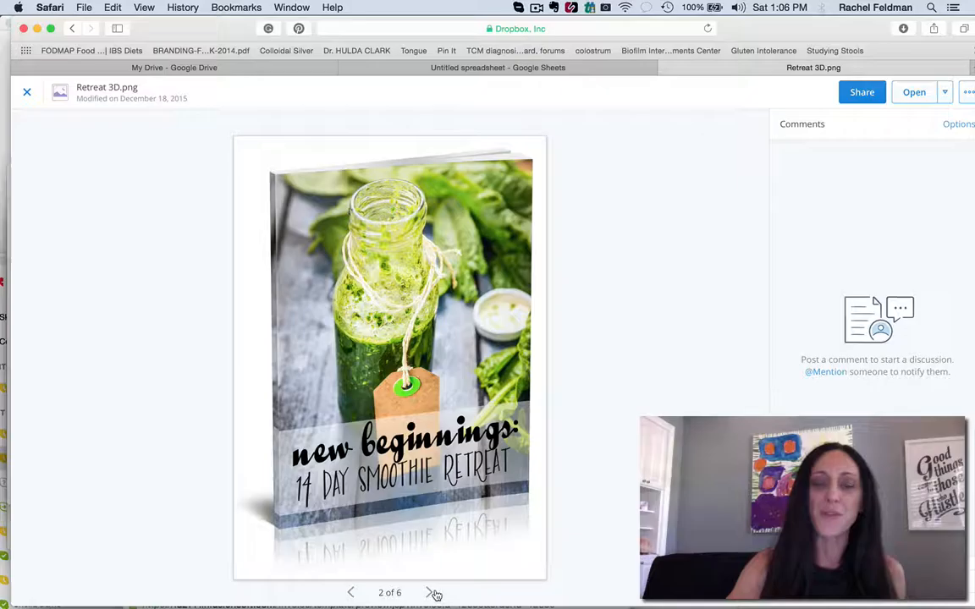
click(430, 592)
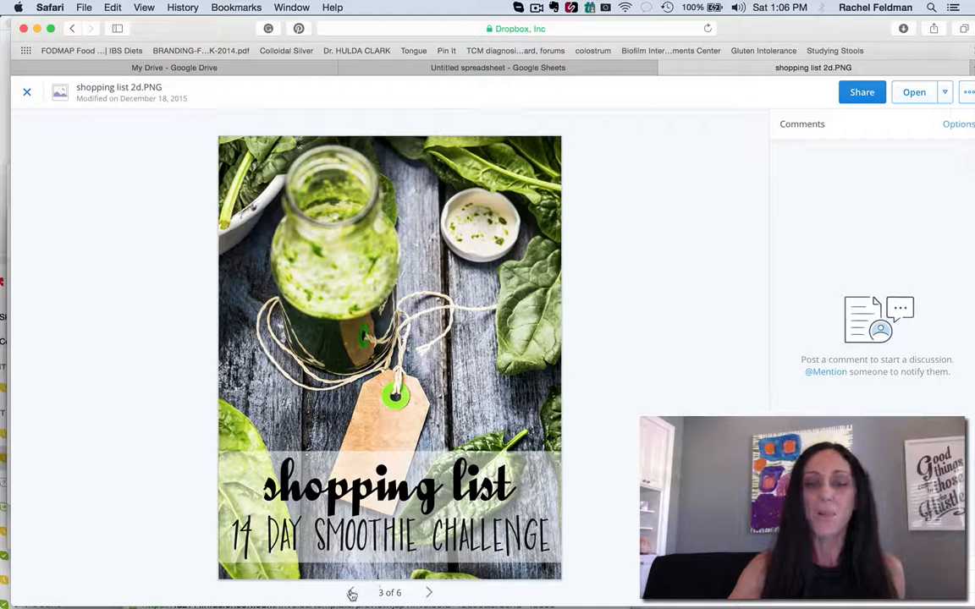
click(351, 593)
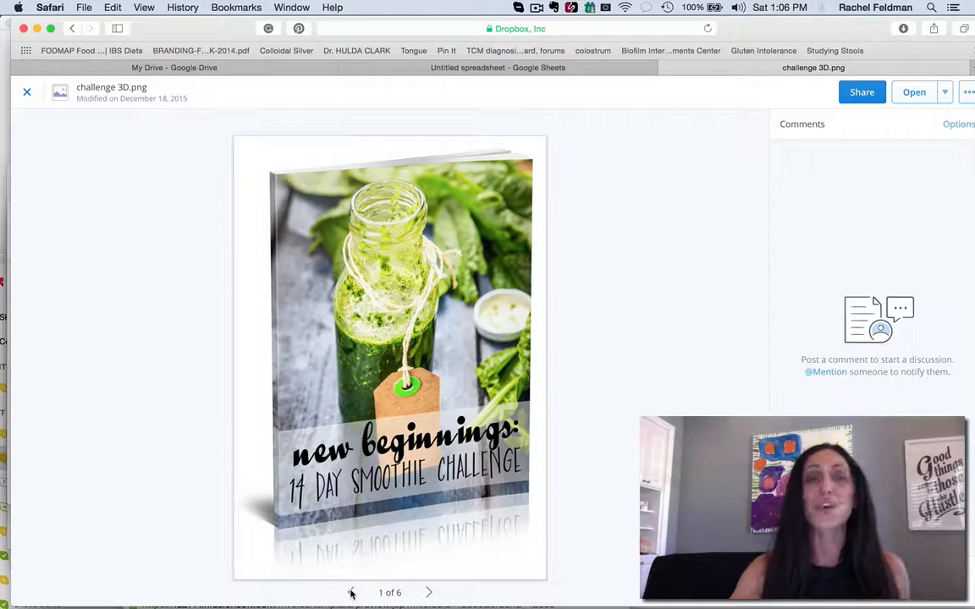
click(25, 88)
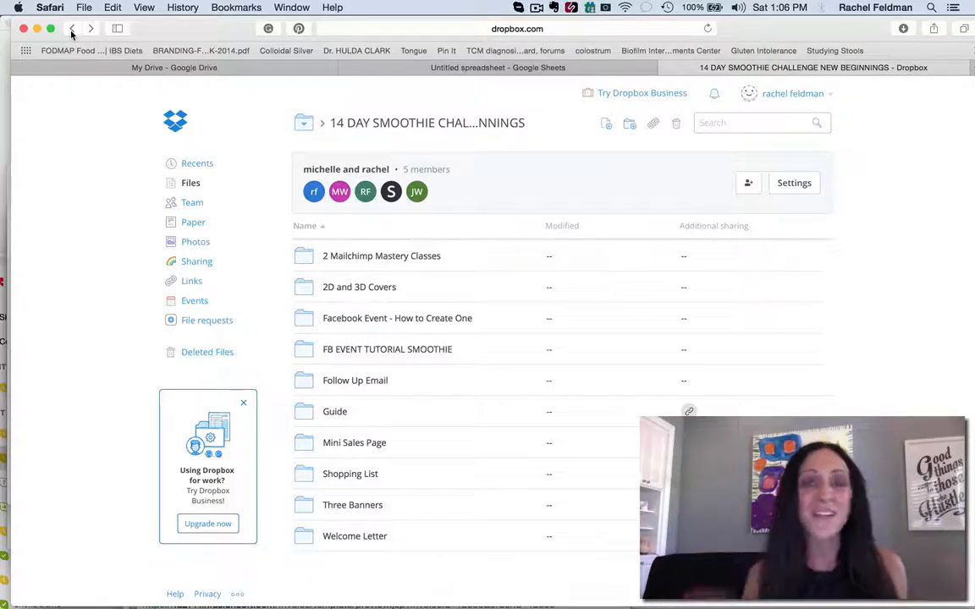
mouse_move(397, 318)
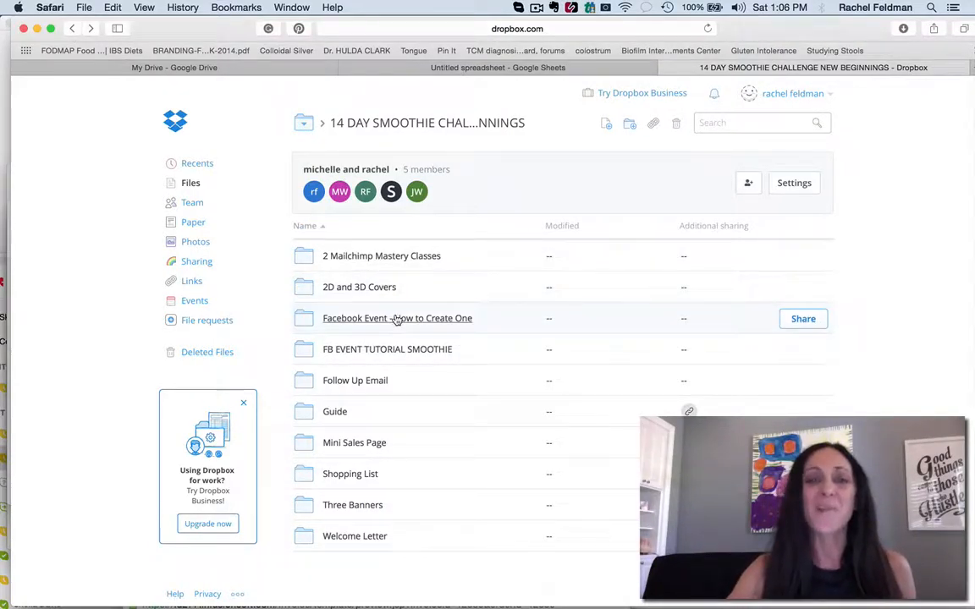
- Browse the Facebook Event - How to Create One folder and its FB EVENT TUTORIAL SMOOTHIE subfolder
click(397, 318)
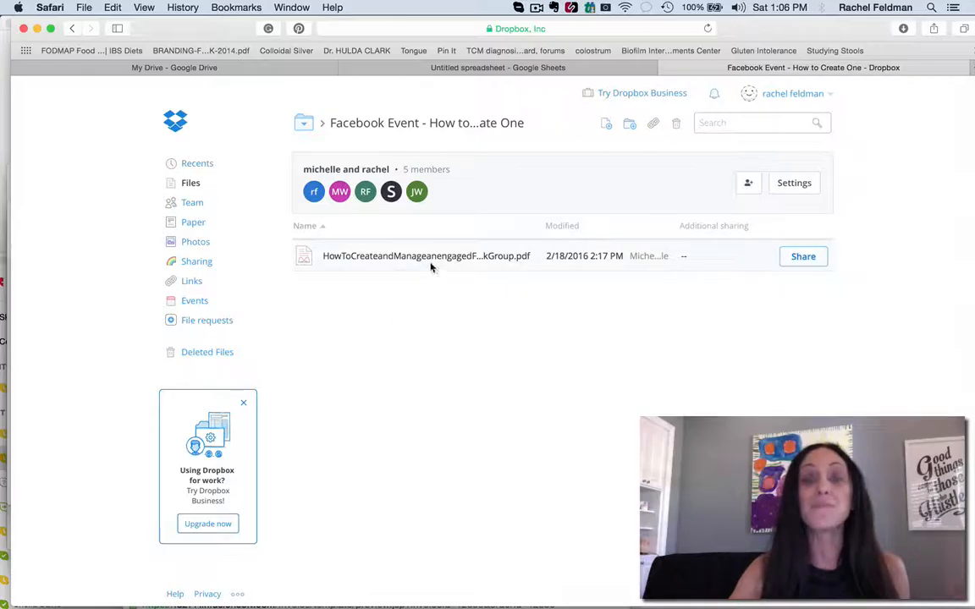
mouse_move(424, 260)
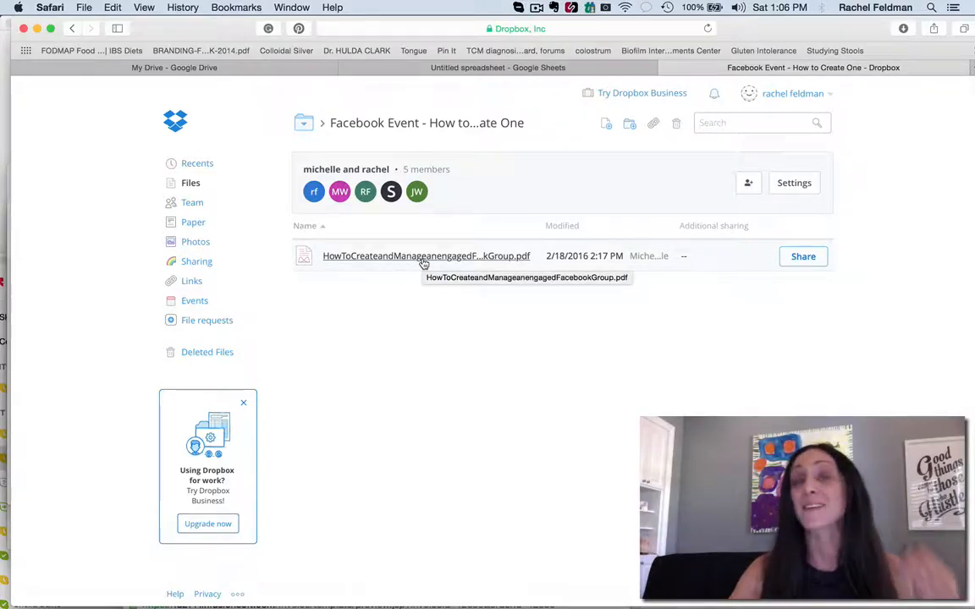
mouse_move(428, 329)
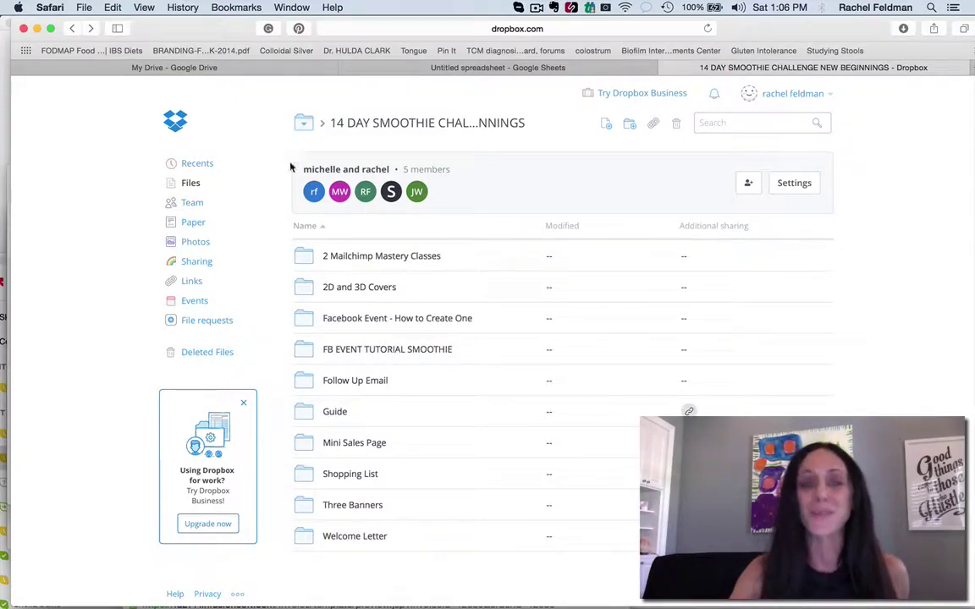
double_click(387, 349)
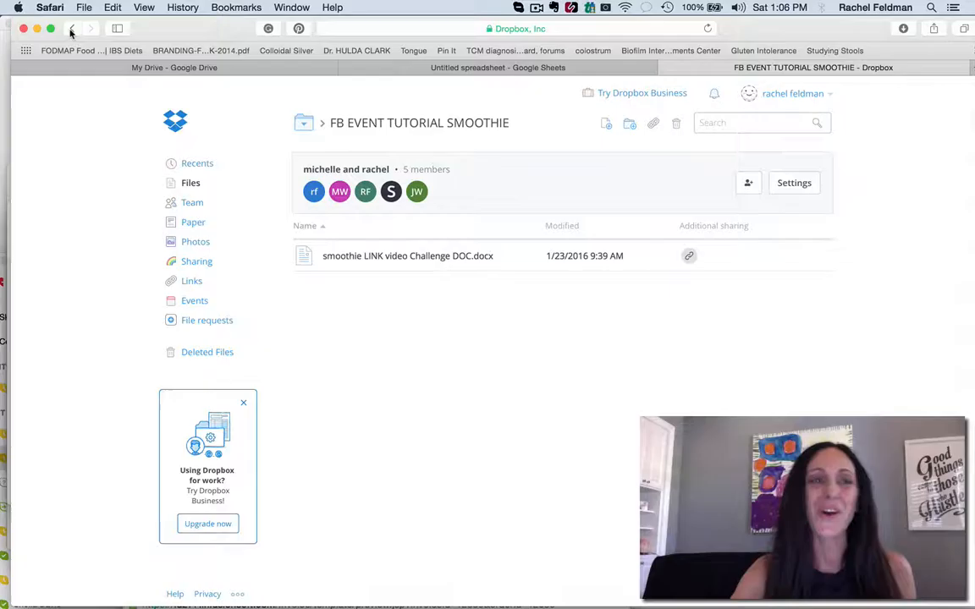
click(74, 35)
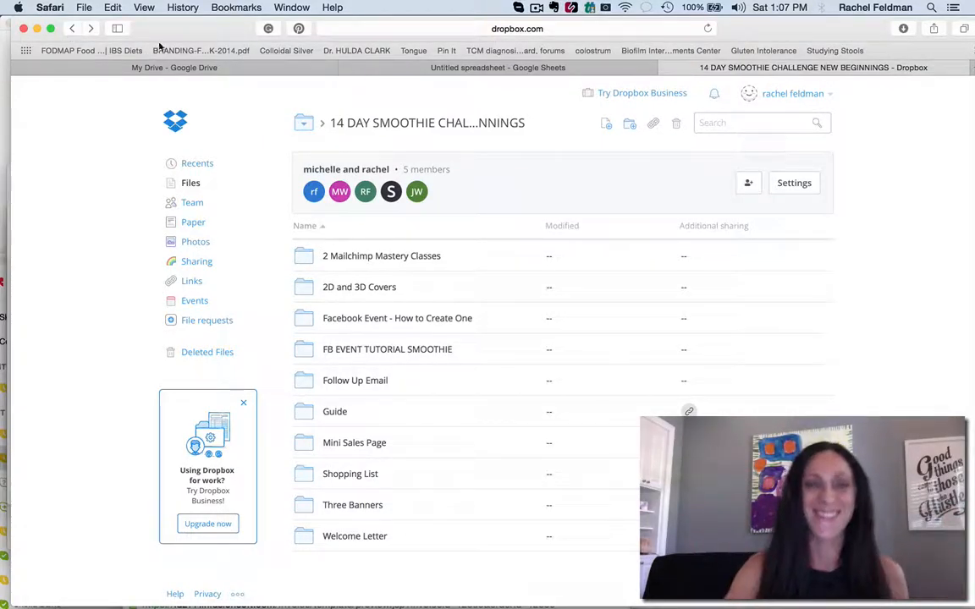
mouse_move(370, 381)
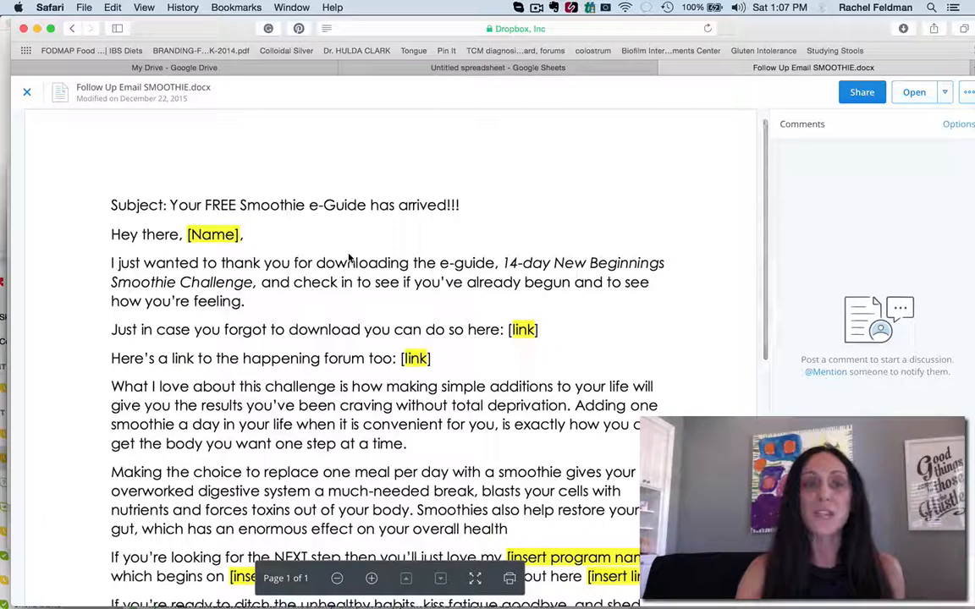
- Read the Follow Up Email SMOOTHIE.docx preview to its end and return to the folder
scroll(down, 3)
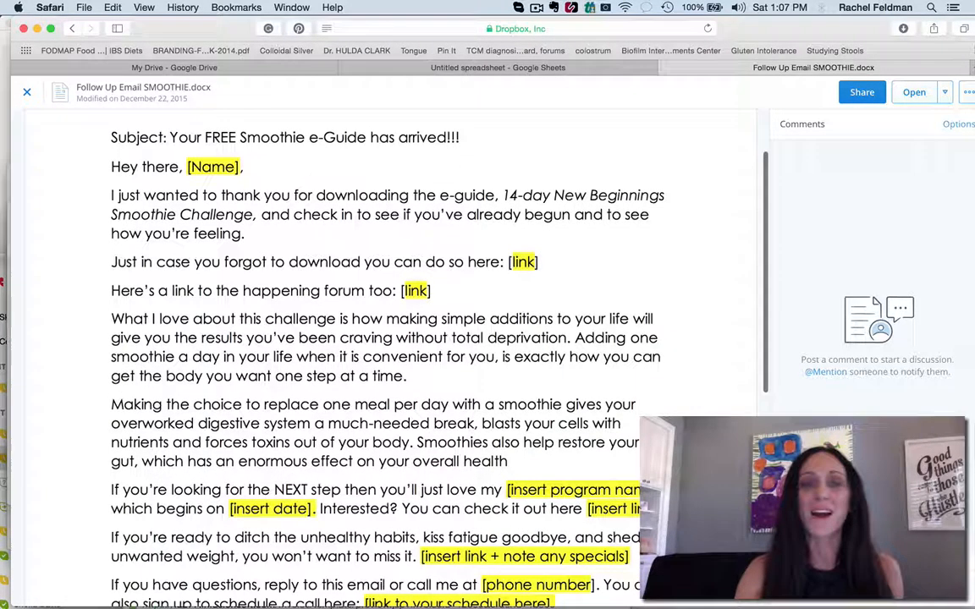
scroll(down, 3)
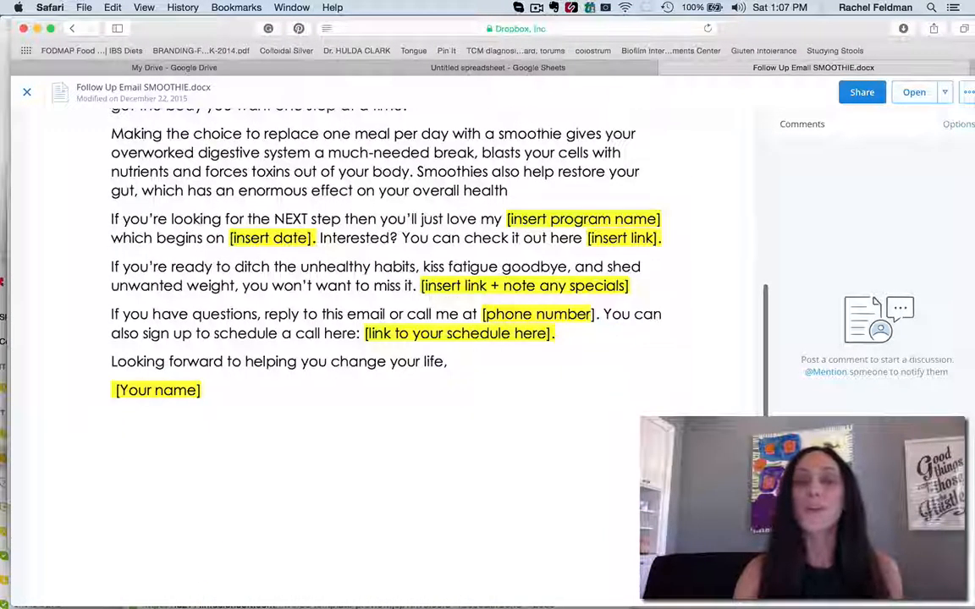
scroll(down, 3)
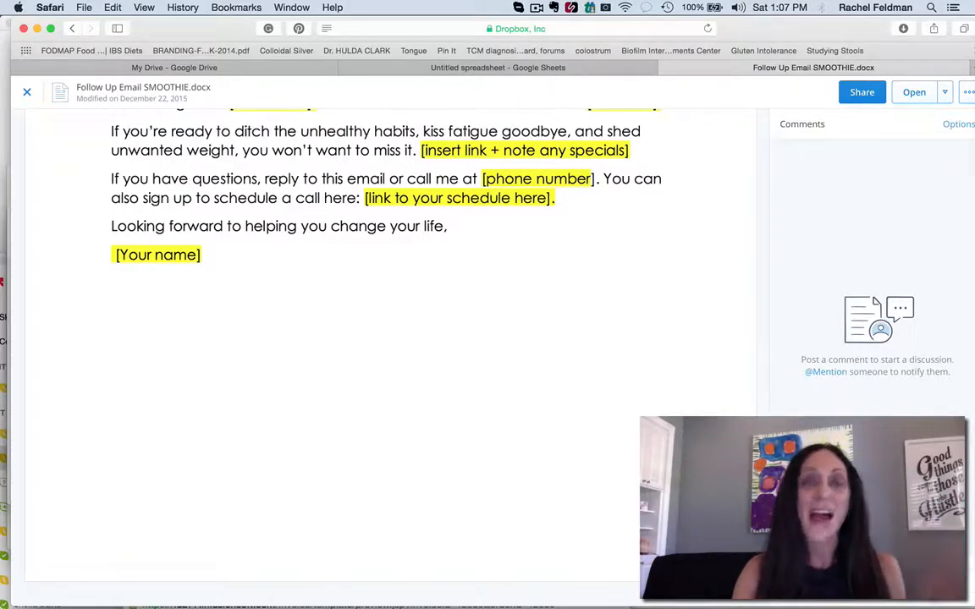
click(72, 31)
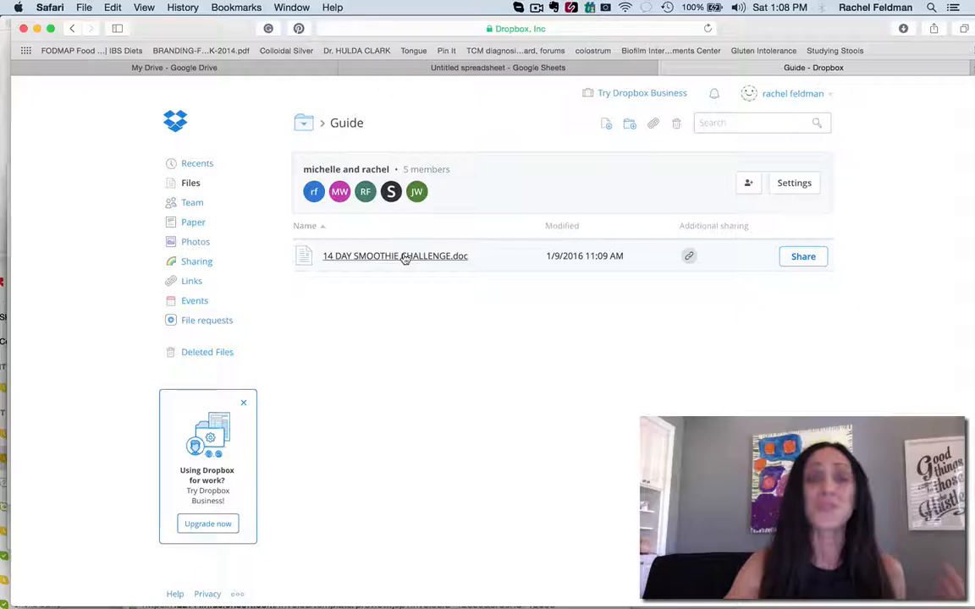
- Preview 14 DAY SMOOTHIE CHALLENGE.doc and read from its cover down to the welcome letter sign-off
click(394, 255)
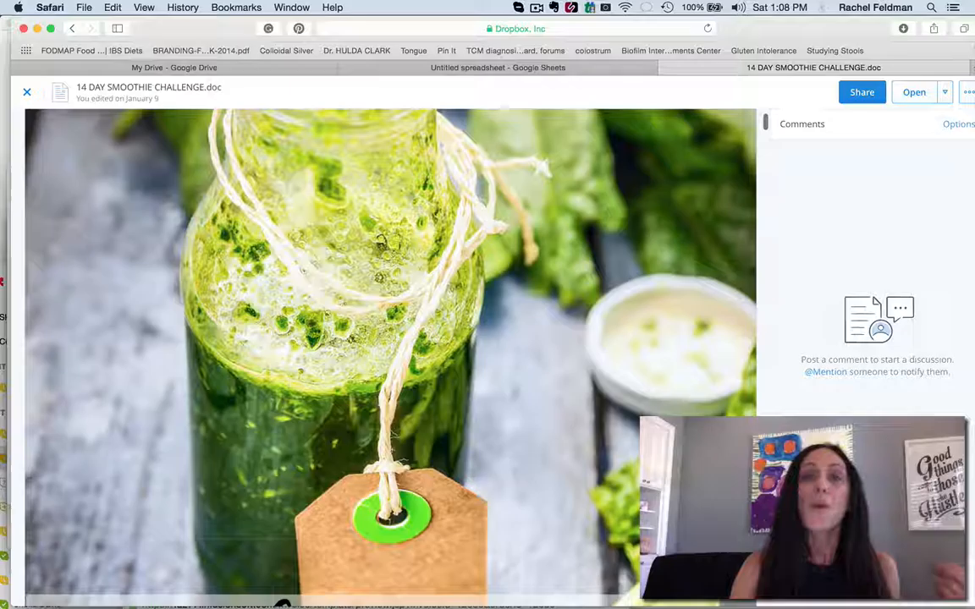
scroll(down, 3)
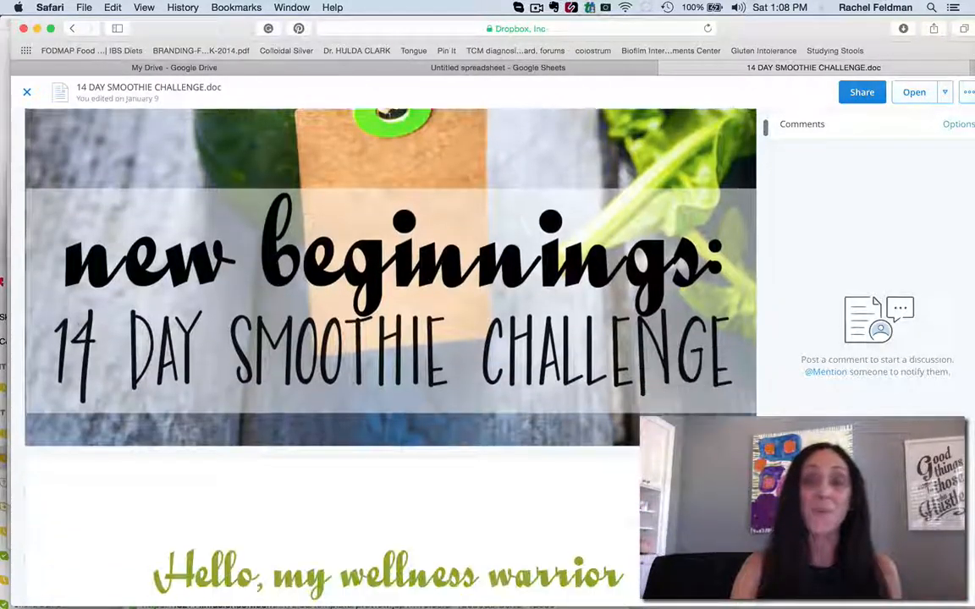
scroll(down, 3)
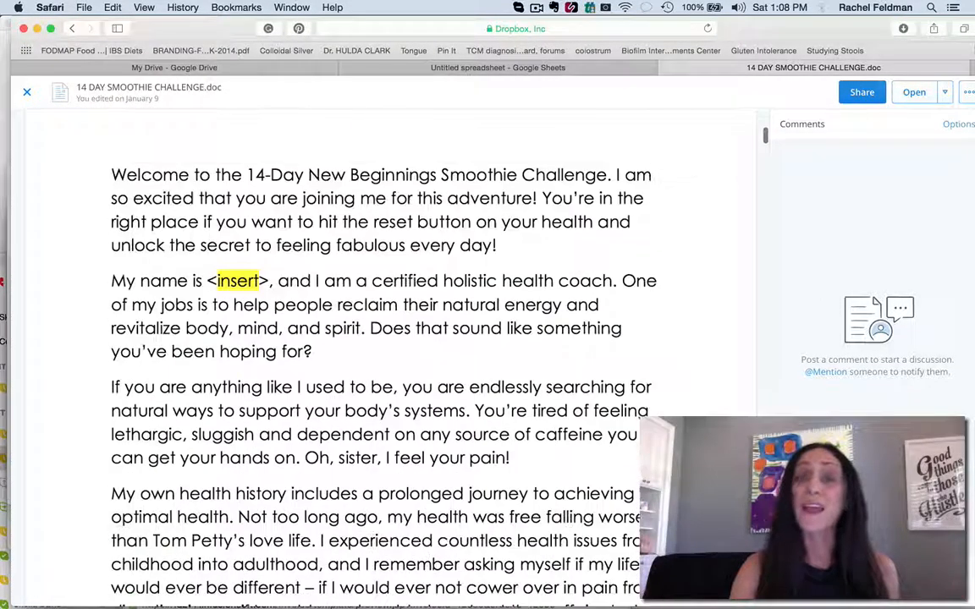
scroll(down, 3)
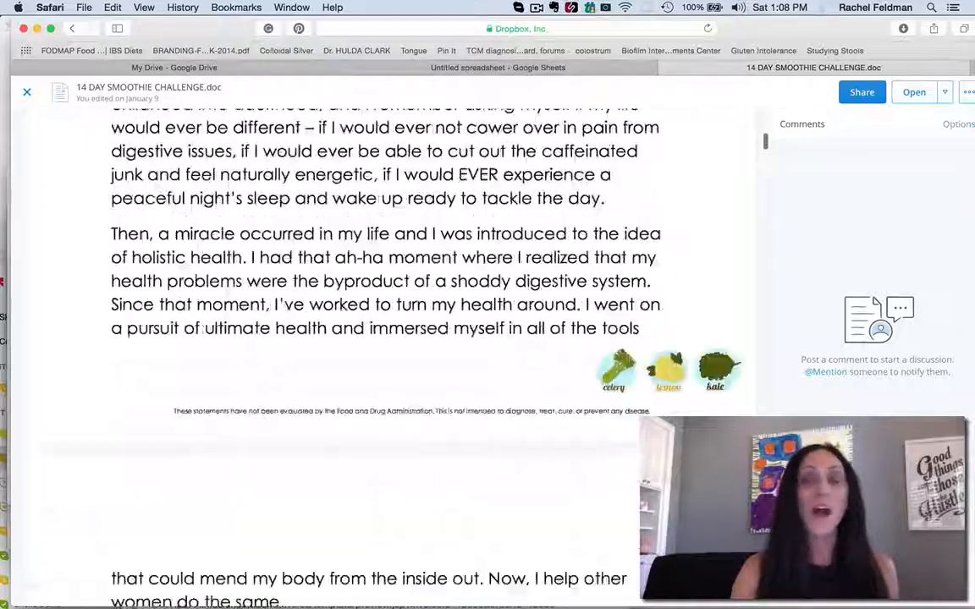
scroll(down, 3)
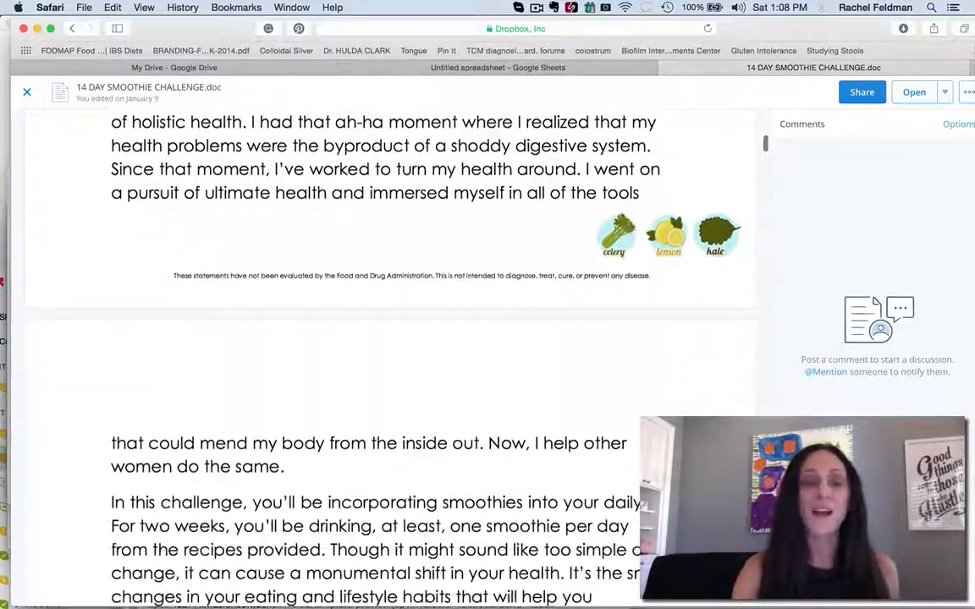
scroll(down, 3)
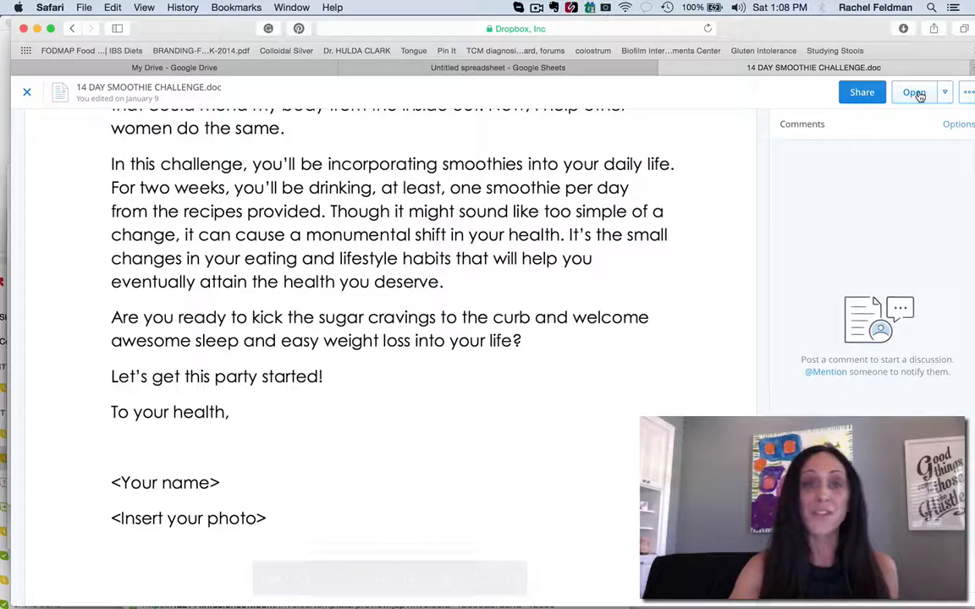
- View the guide in Microsoft Word, reading through its recipes into the 3-day meal plan
click(911, 91)
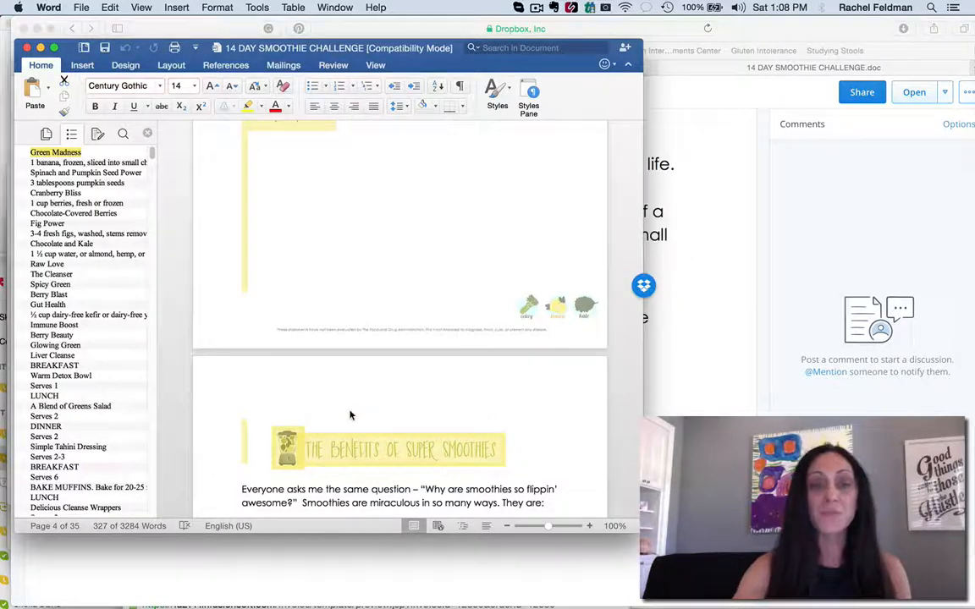
scroll(down, 3)
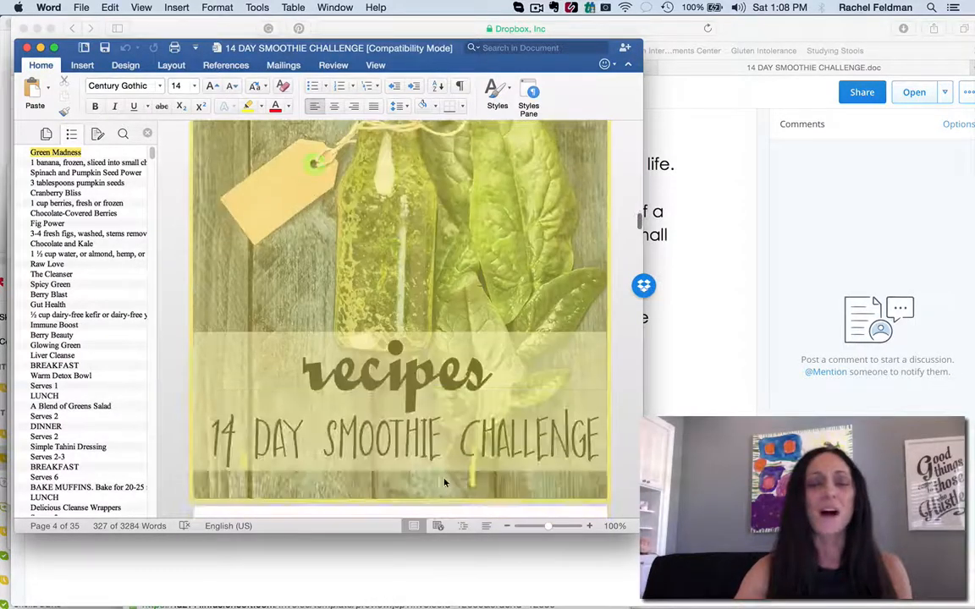
scroll(down, 3)
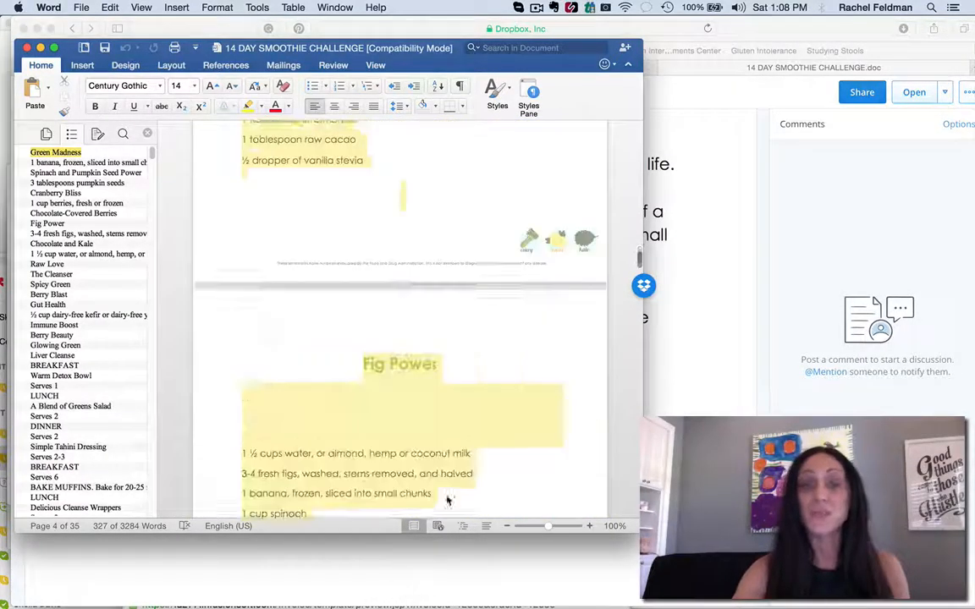
scroll(down, 3)
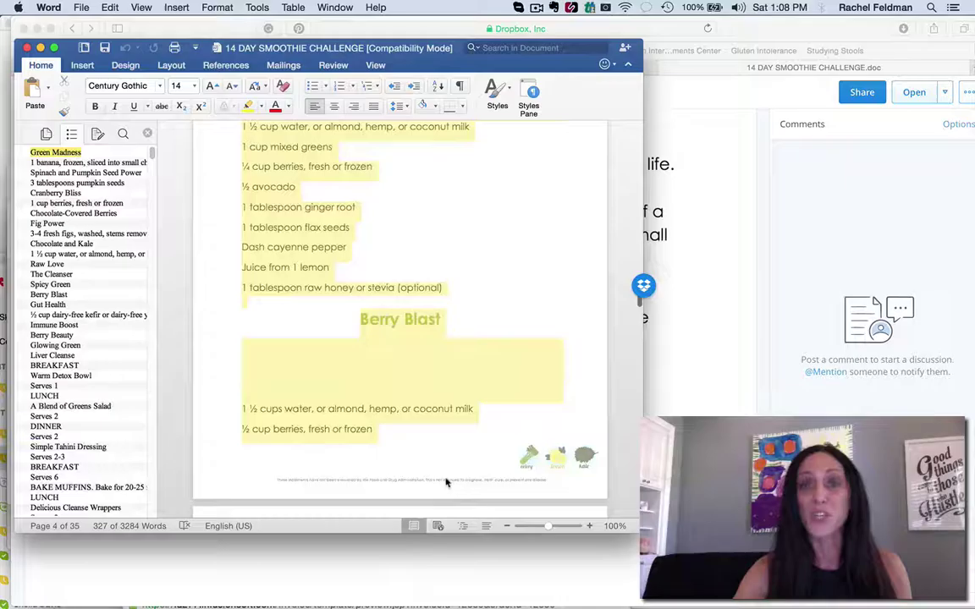
scroll(down, 3)
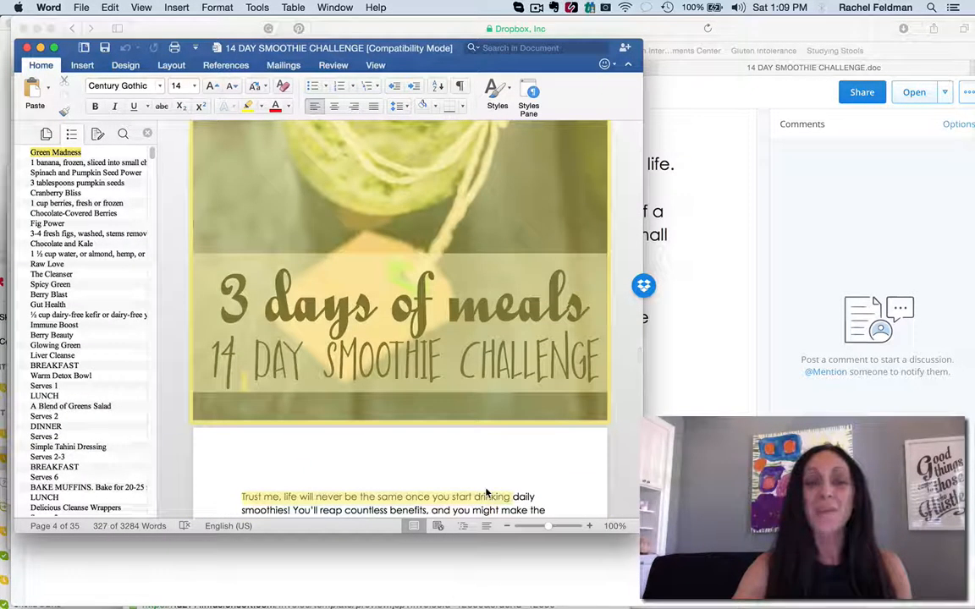
scroll(down, 3)
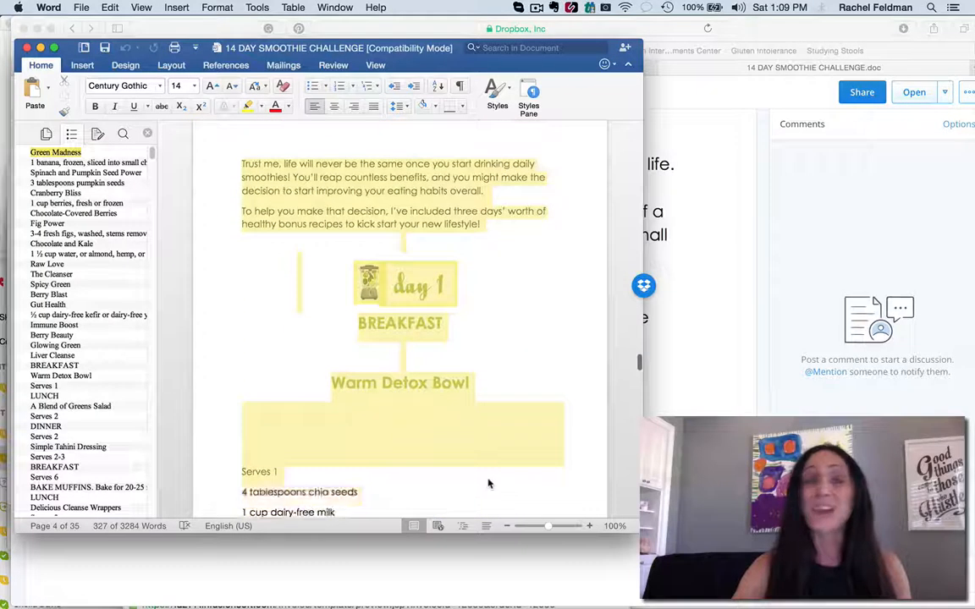
scroll(down, 3)
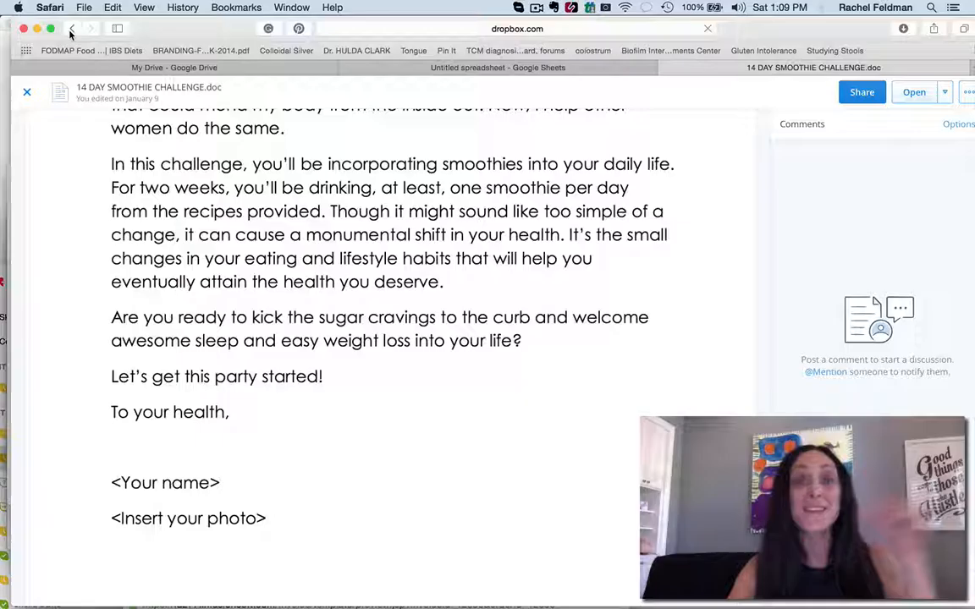
- From the main folder, preview the smoothie challenge sales page document in Mini Sales Page and read it
click(72, 29)
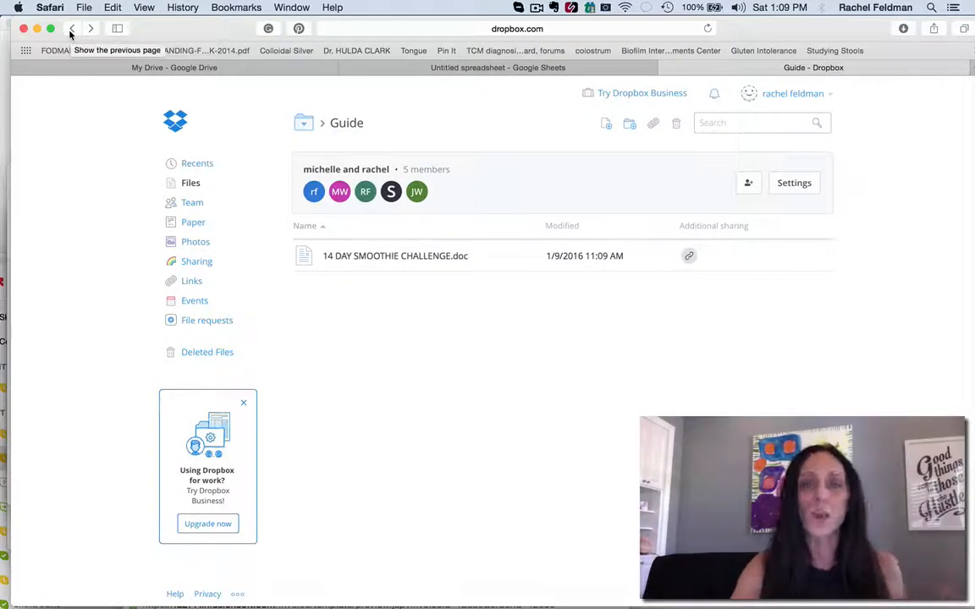
click(73, 29)
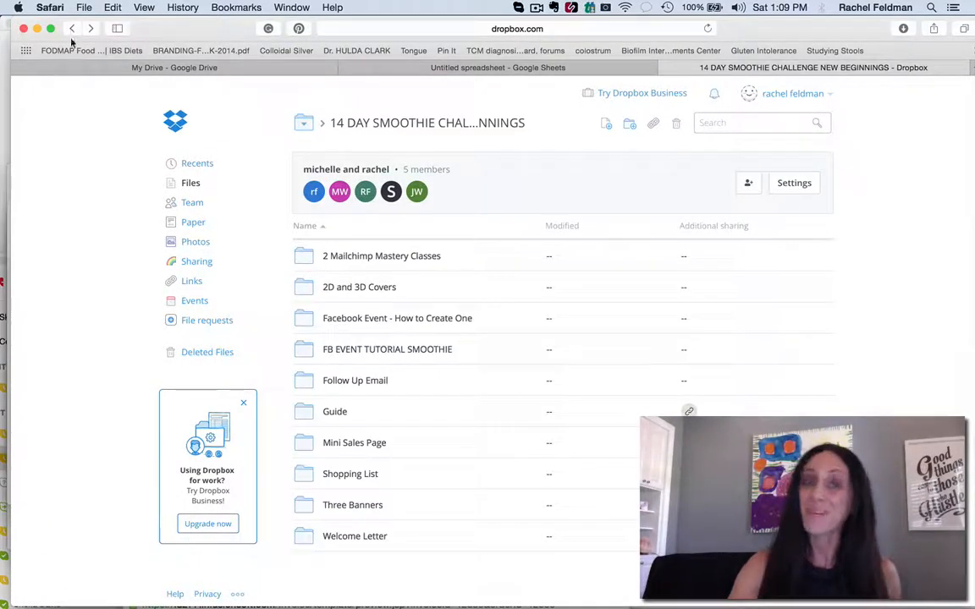
mouse_move(353, 447)
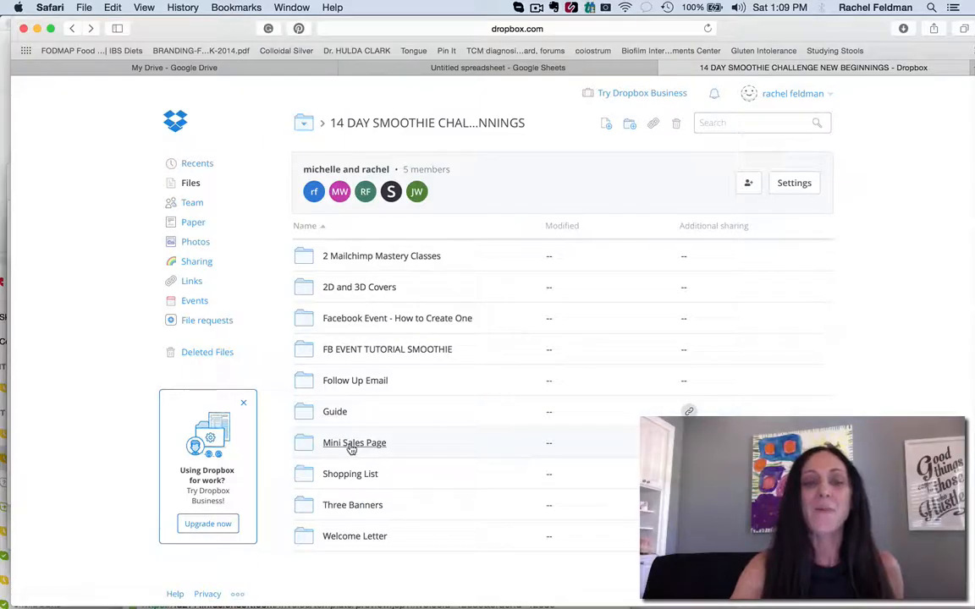
double_click(354, 443)
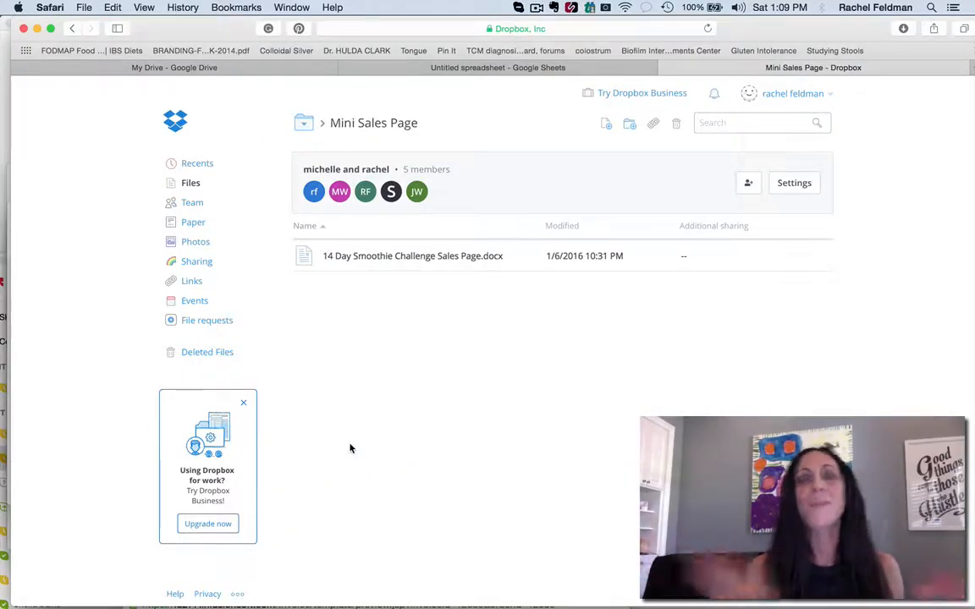
mouse_move(421, 258)
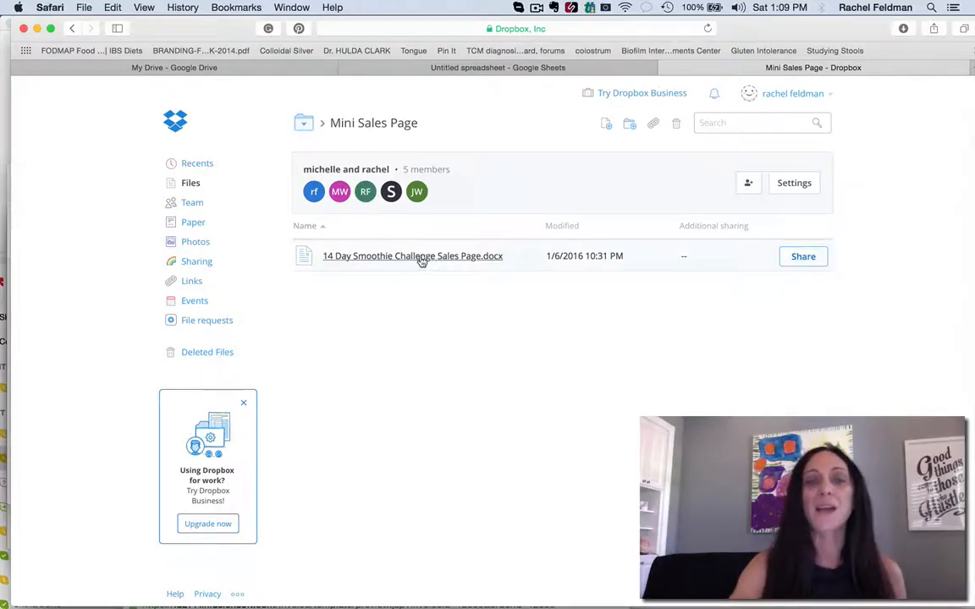
click(412, 256)
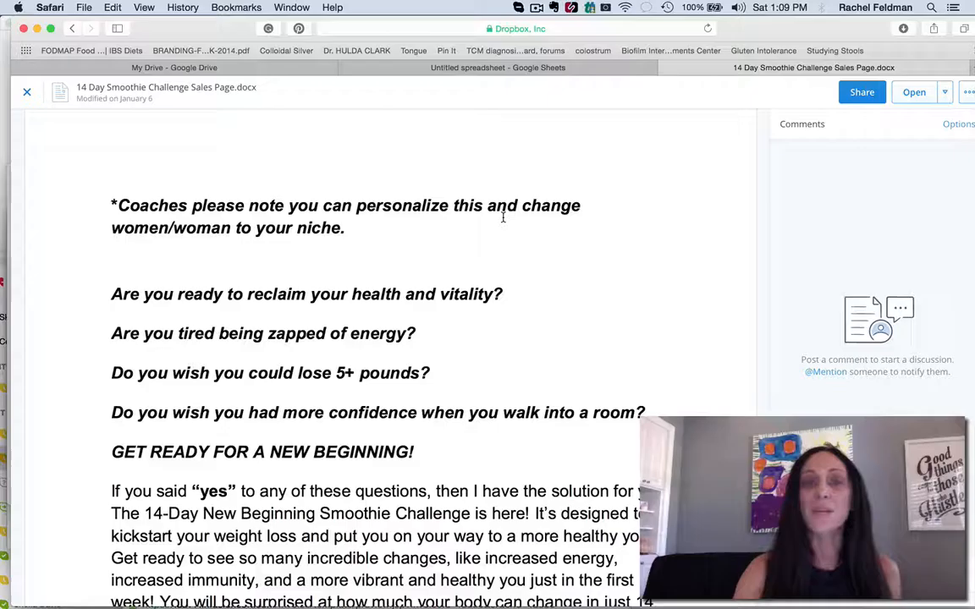
scroll(down, 3)
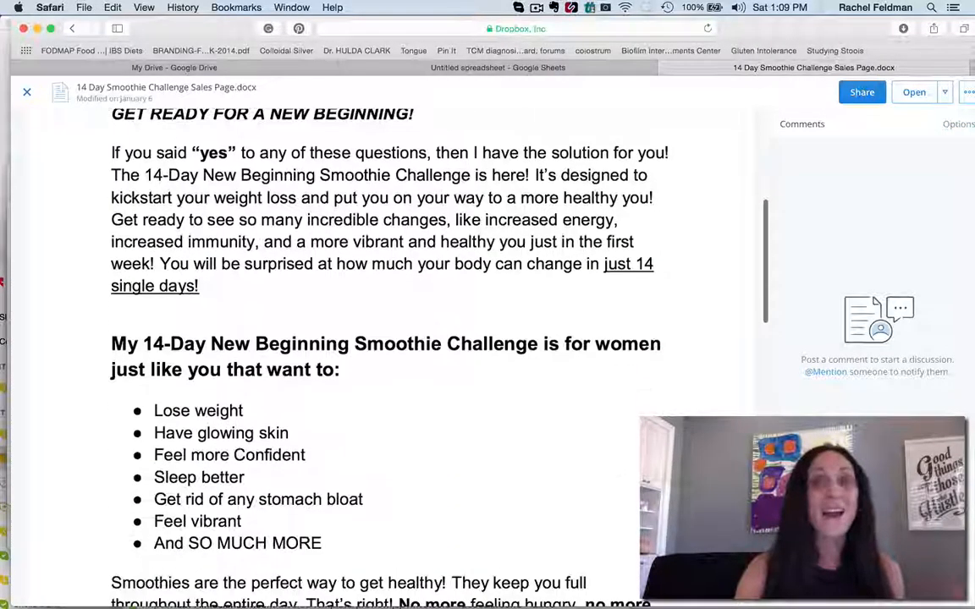
scroll(down, 3)
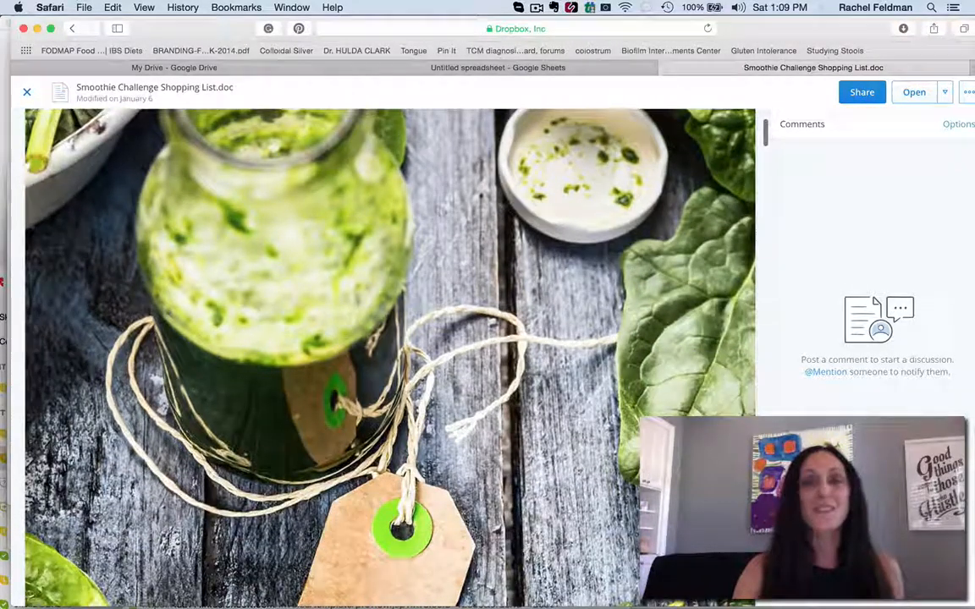
- Read the Smoothie Challenge Shopping List preview down to its suggested meals
scroll(down, 3)
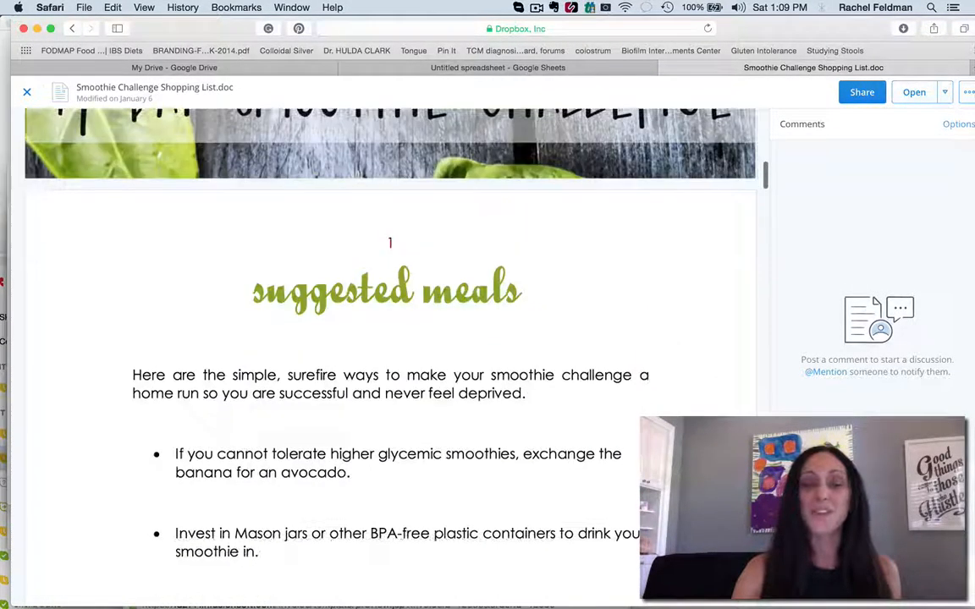
scroll(down, 3)
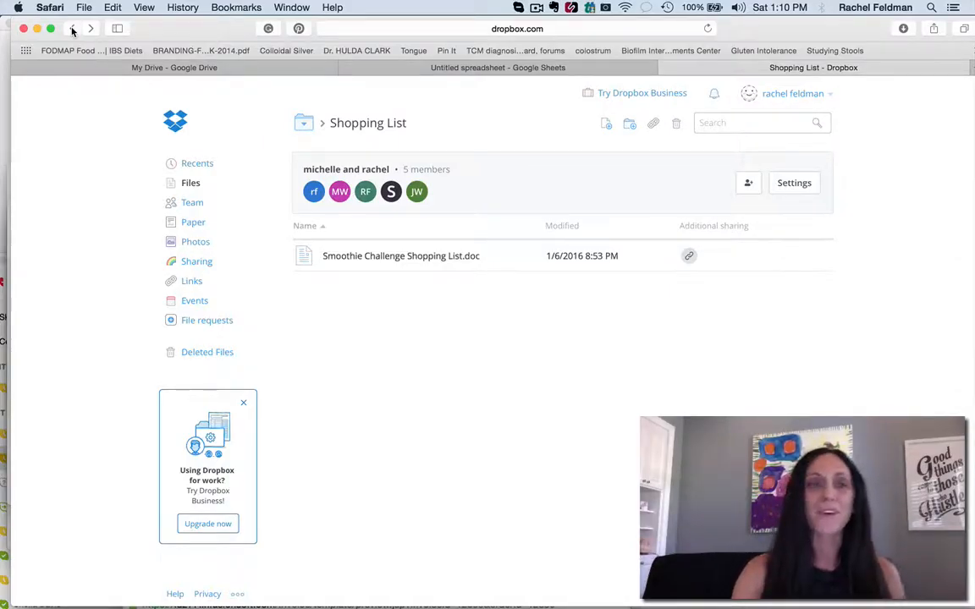
- Preview the fb group and fb header images in Three Banners, then return to the challenge folder
click(73, 28)
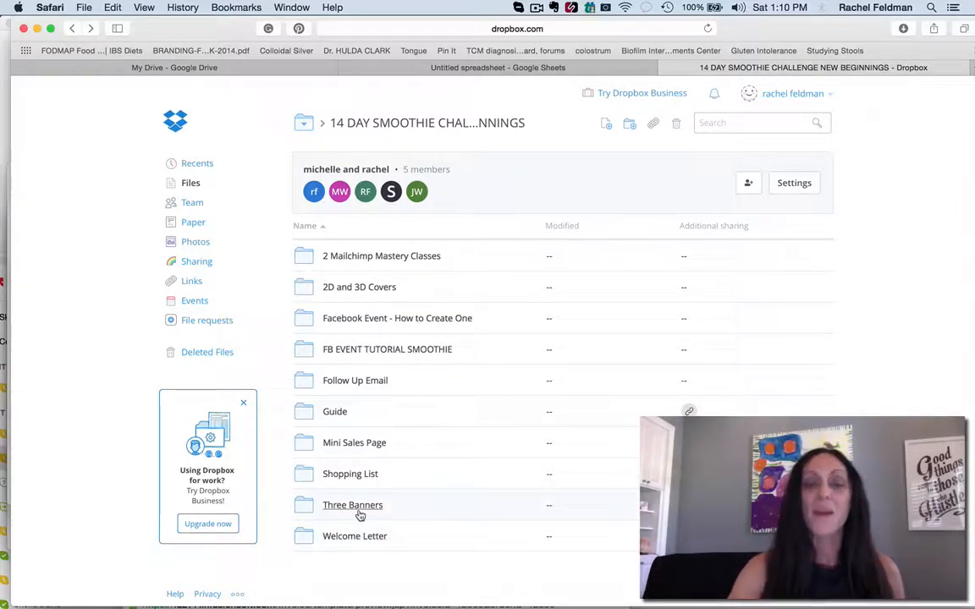
double_click(352, 505)
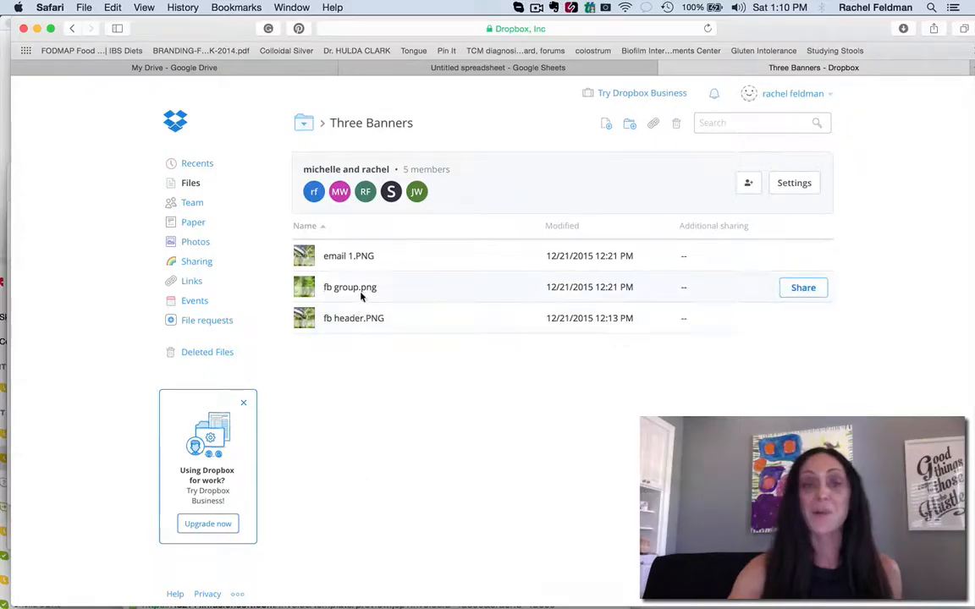
double_click(349, 287)
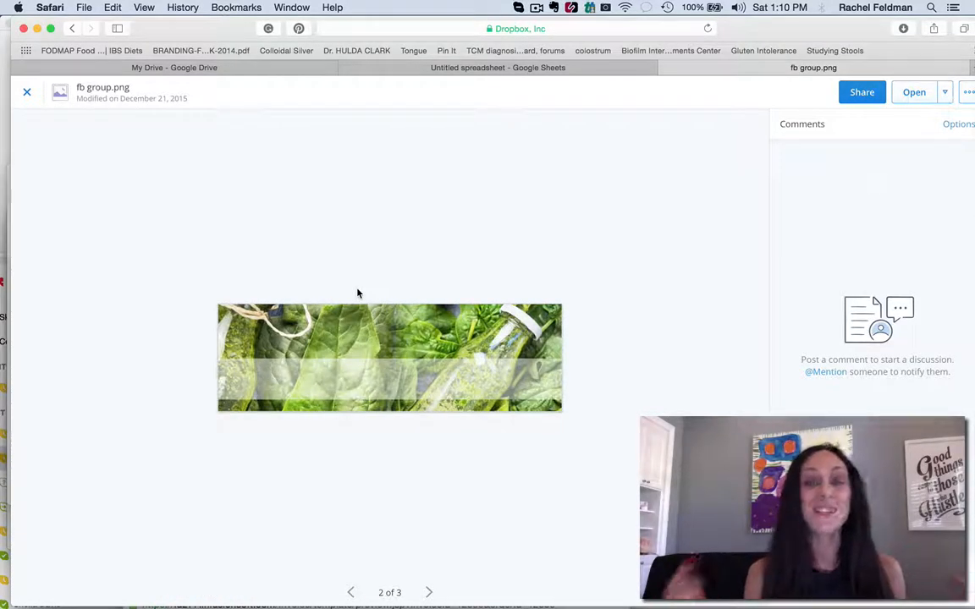
mouse_move(389, 389)
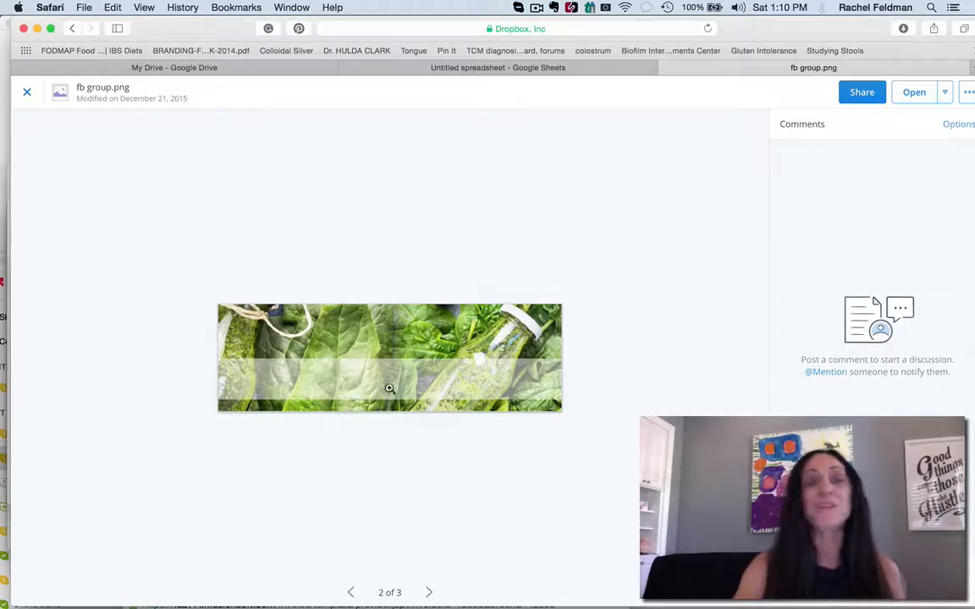
mouse_move(445, 378)
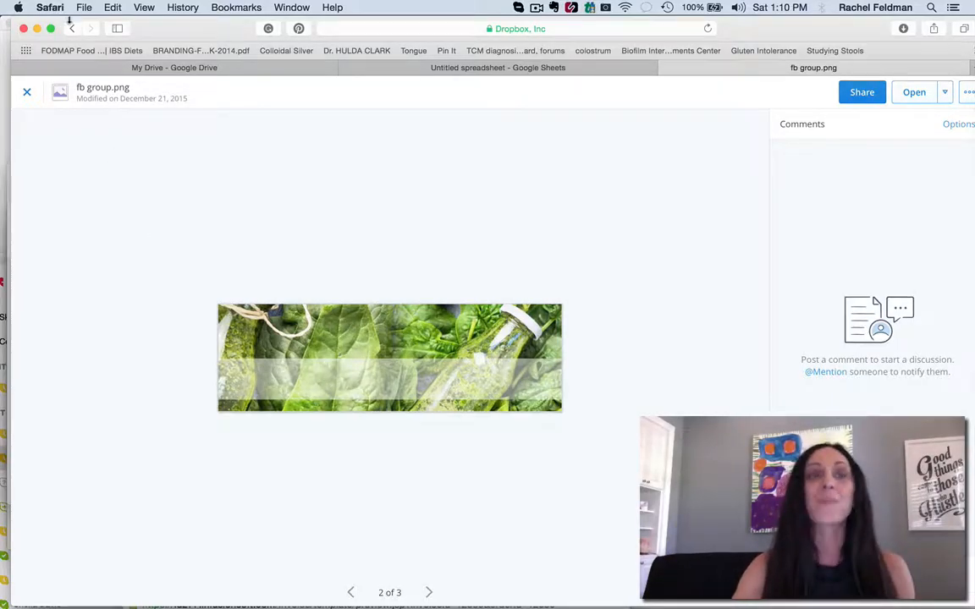
click(28, 88)
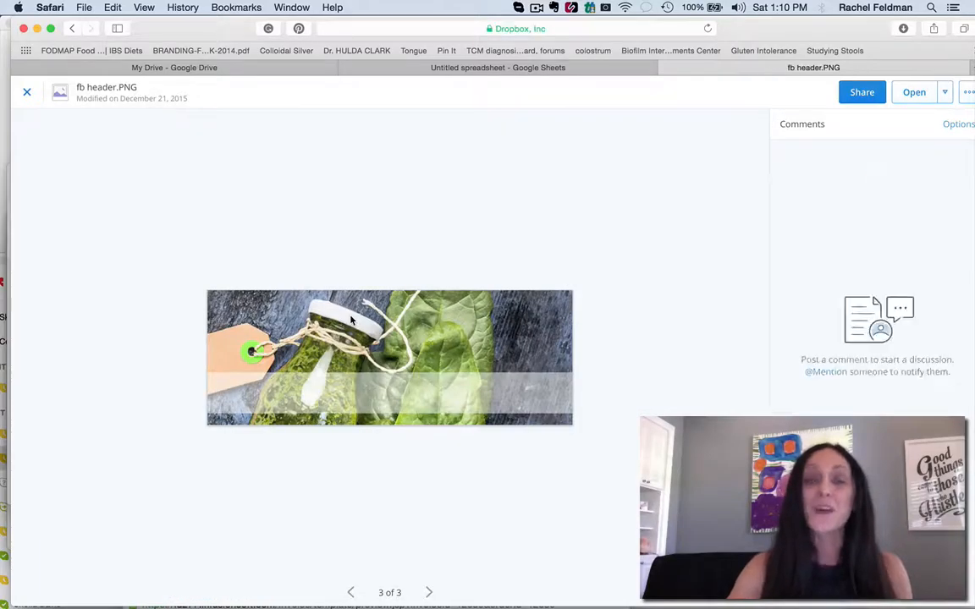
click(28, 91)
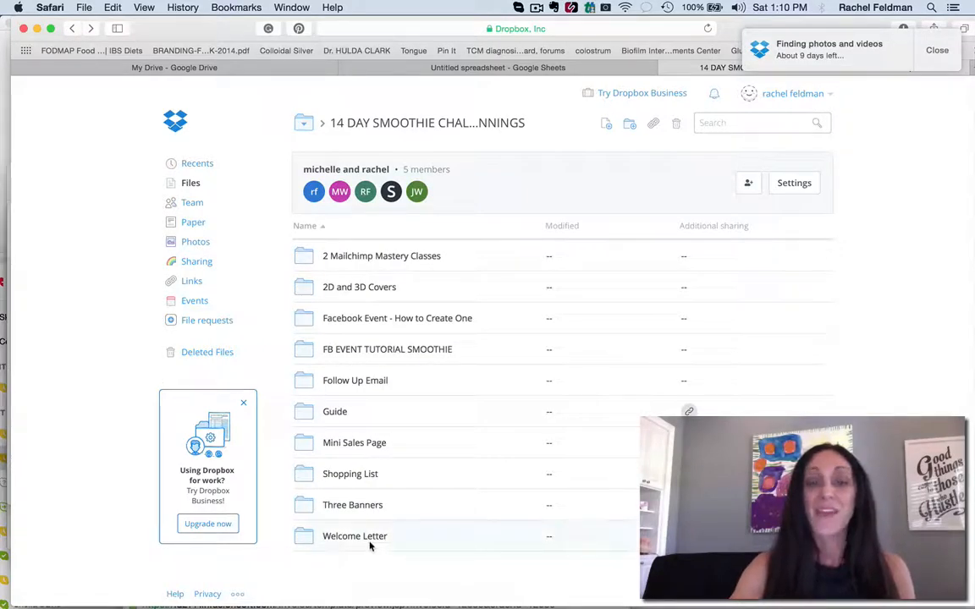
- Read the New Smoothie Challenge Welcome Letter preview end to end, then return to its folder
click(353, 535)
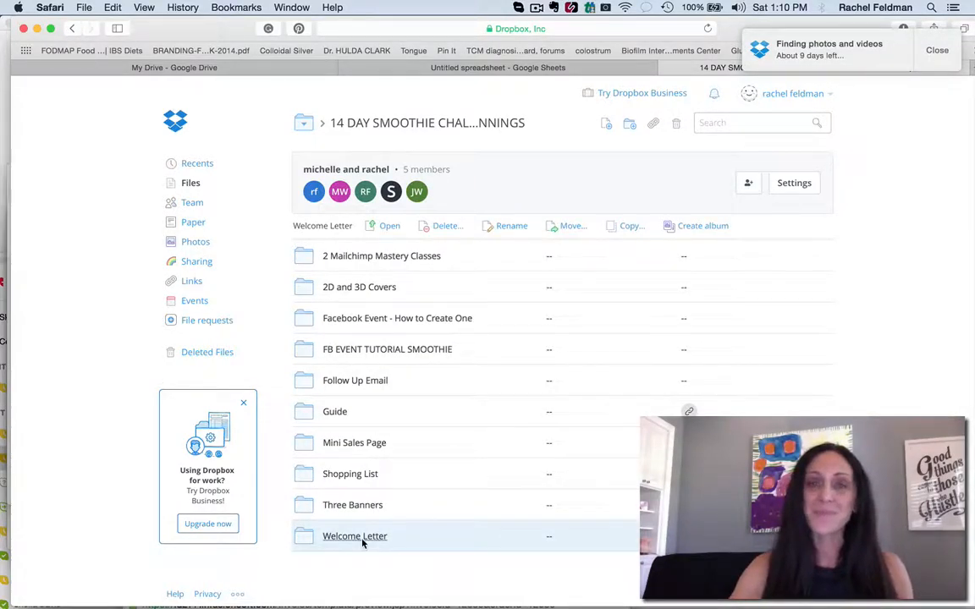
double_click(354, 537)
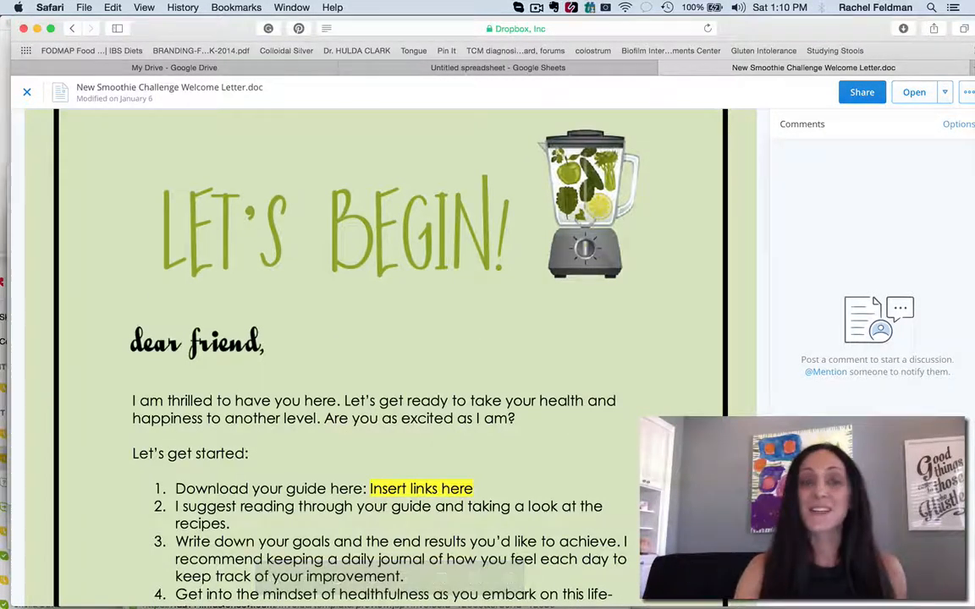
scroll(down, 3)
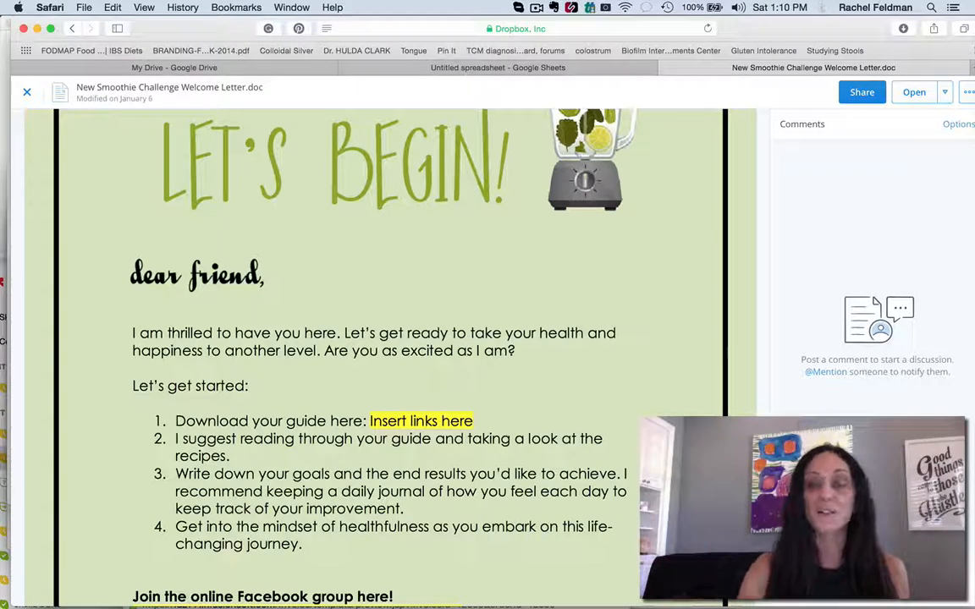
scroll(down, 3)
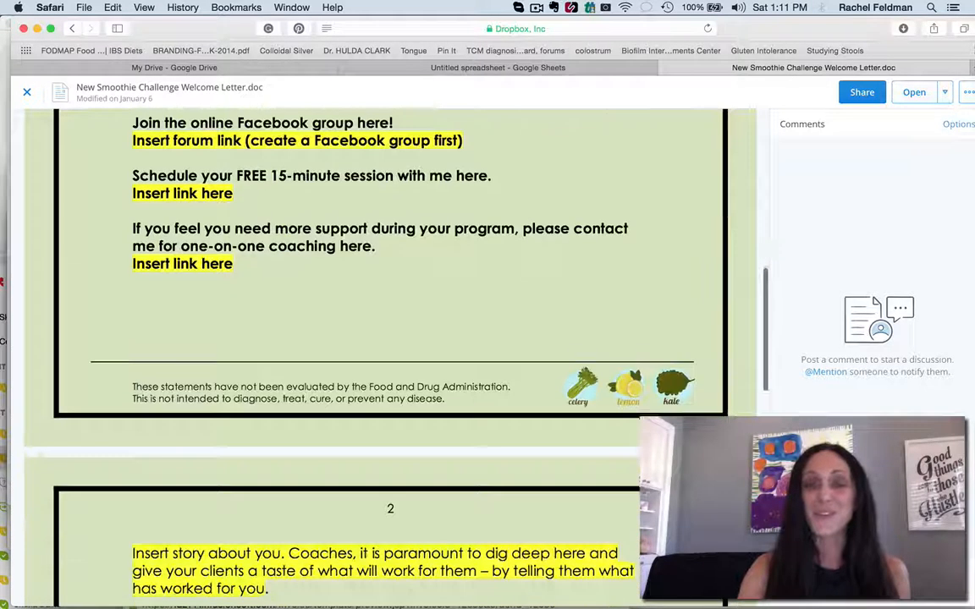
scroll(down, 3)
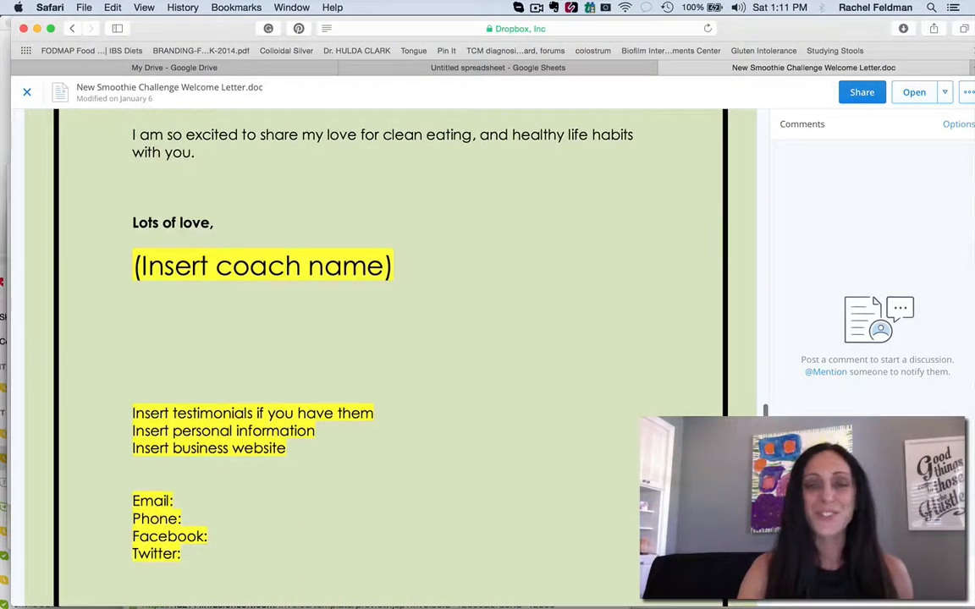
scroll(down, 3)
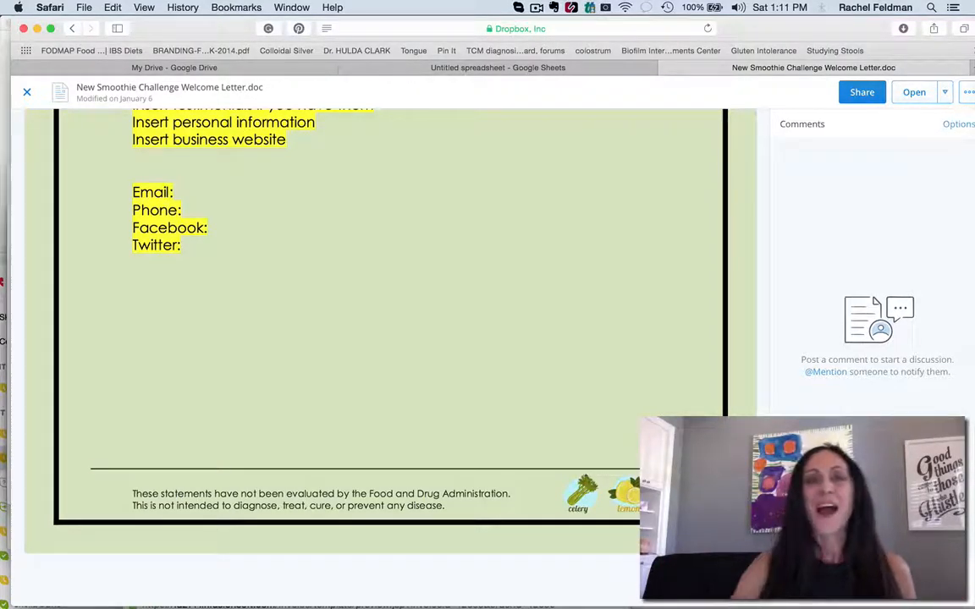
click(75, 30)
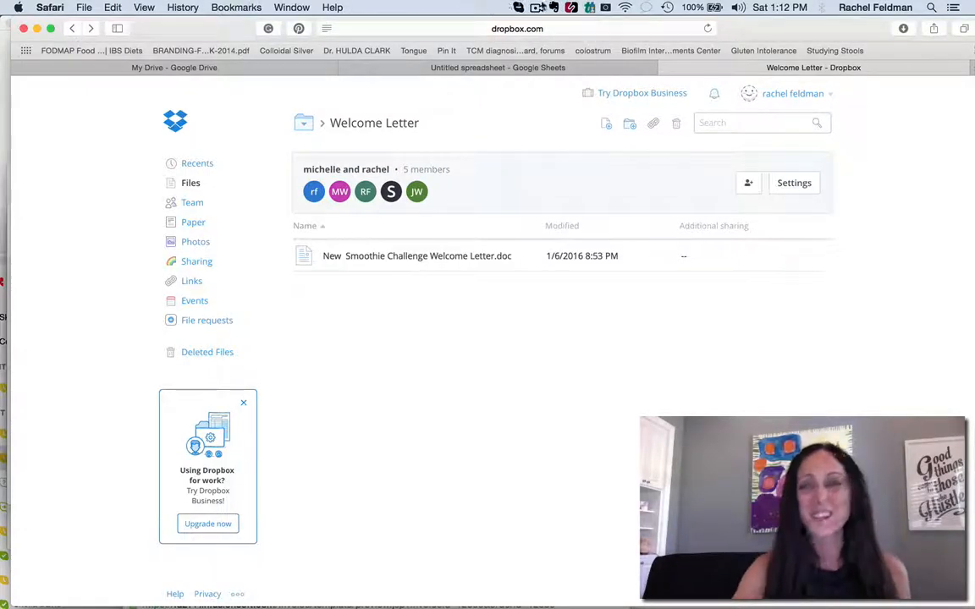
click(538, 7)
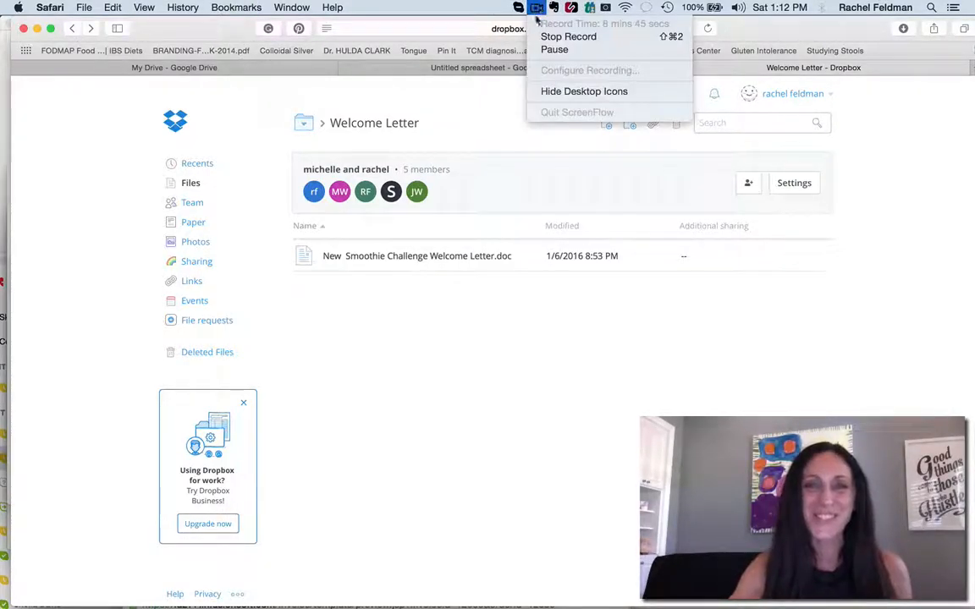